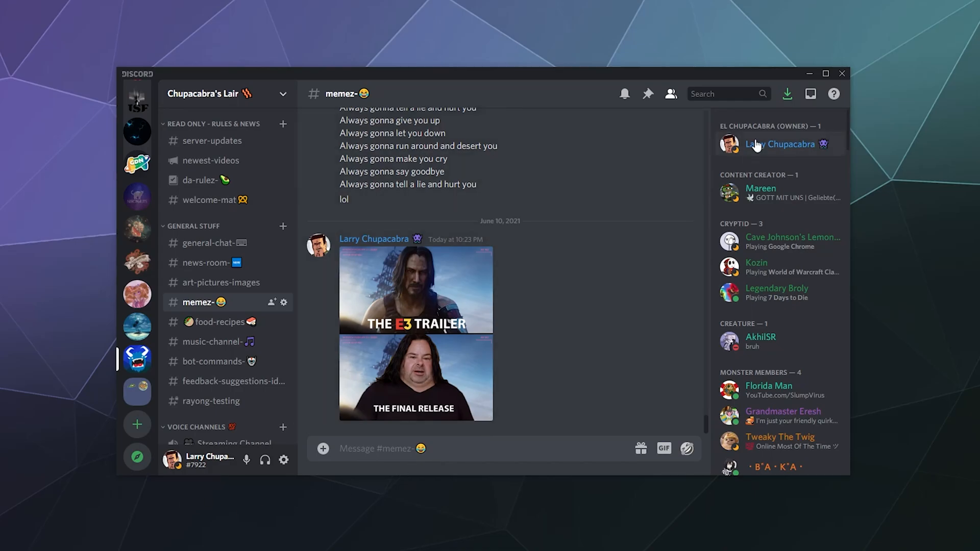
Step: View and close your own profile card, then go to User Settings > My Account
{"action": "left_click", "coordinate": [779, 144]}
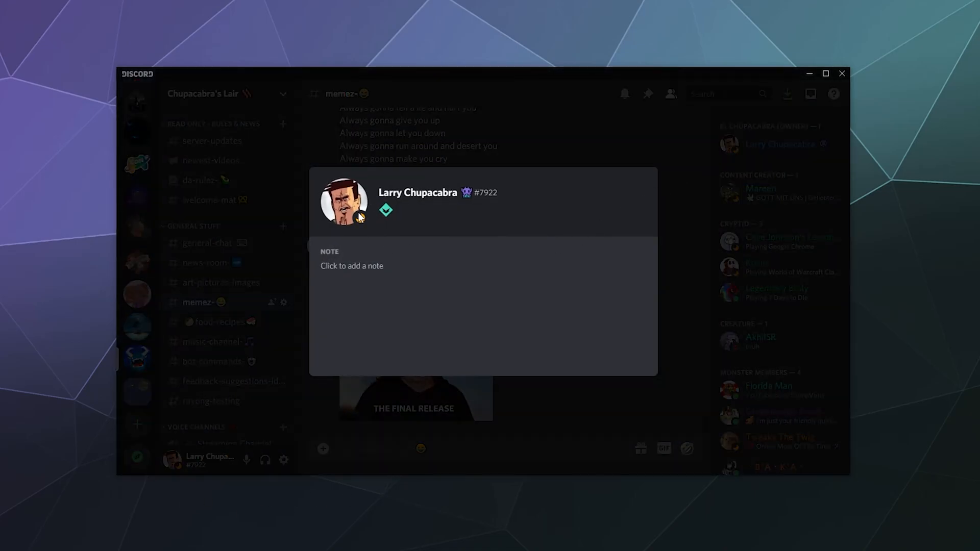
{"action": "left_click", "coordinate": [534, 474]}
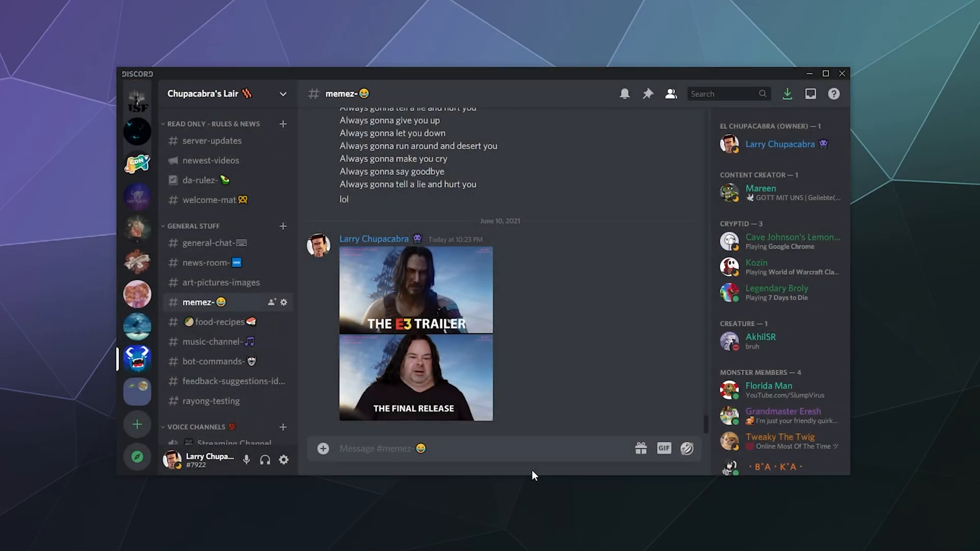
{"action": "mouse_move", "coordinate": [500, 471]}
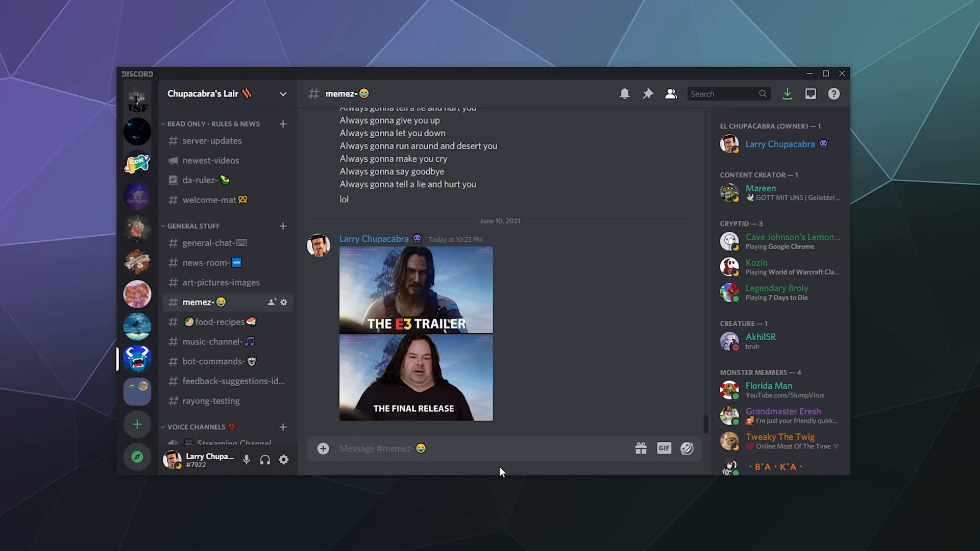
{"action": "mouse_move", "coordinate": [506, 525]}
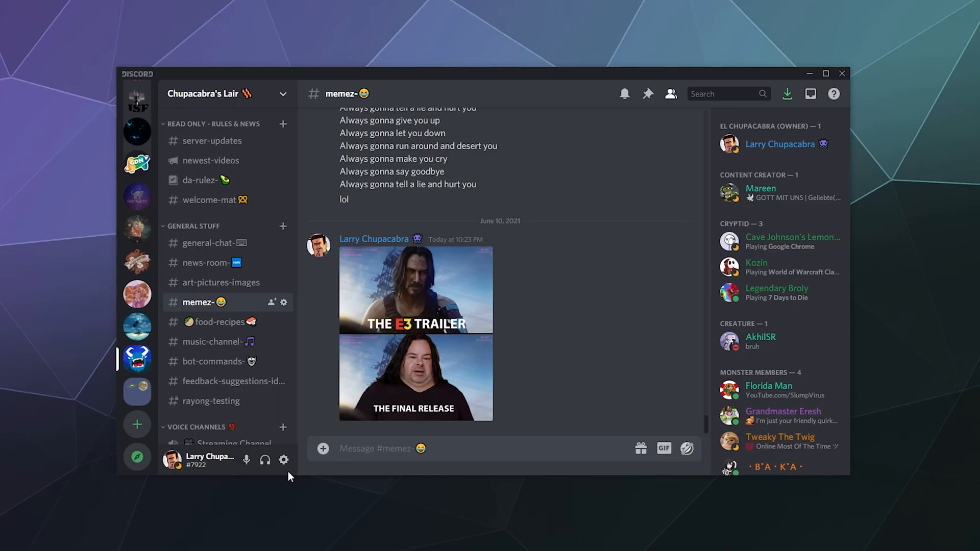
{"action": "left_click", "coordinate": [282, 460]}
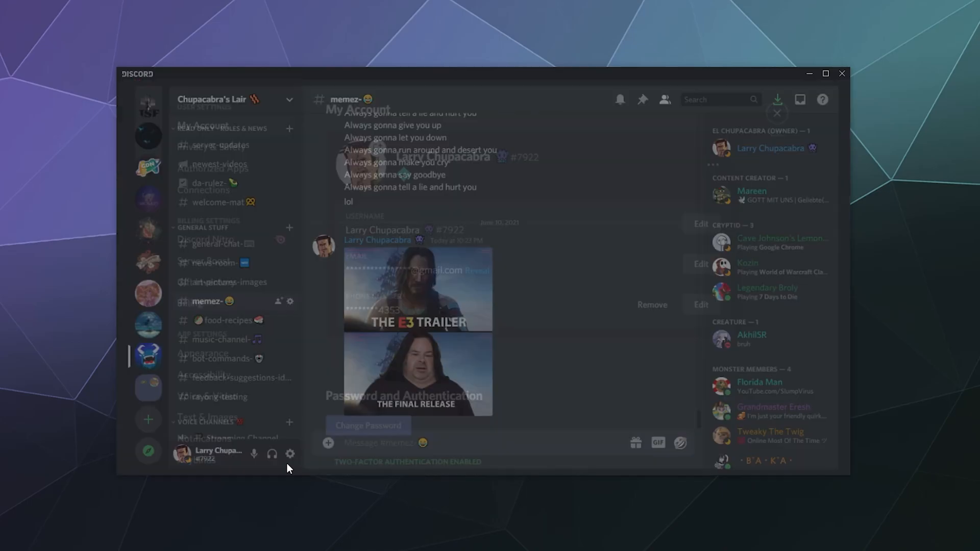
{"action": "left_click", "coordinate": [289, 453]}
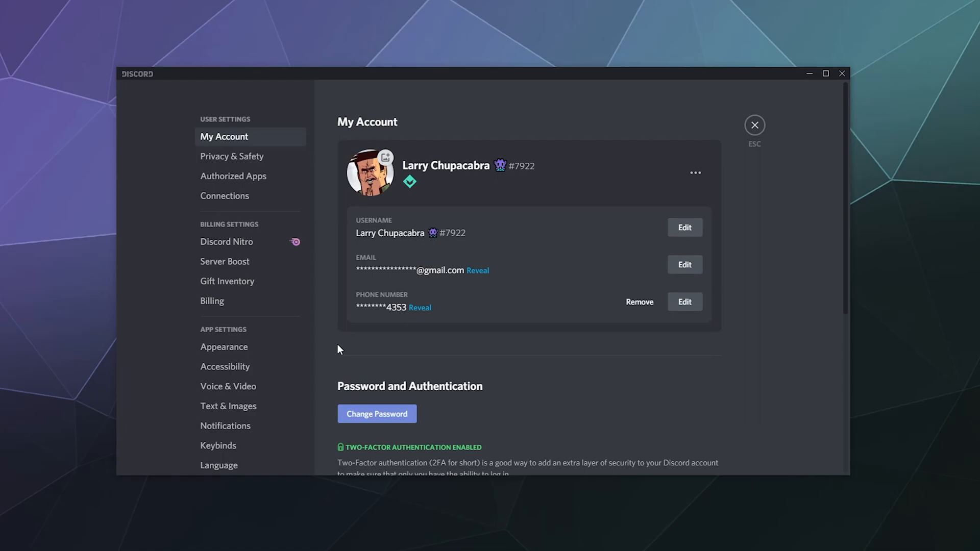
{"action": "mouse_move", "coordinate": [473, 204]}
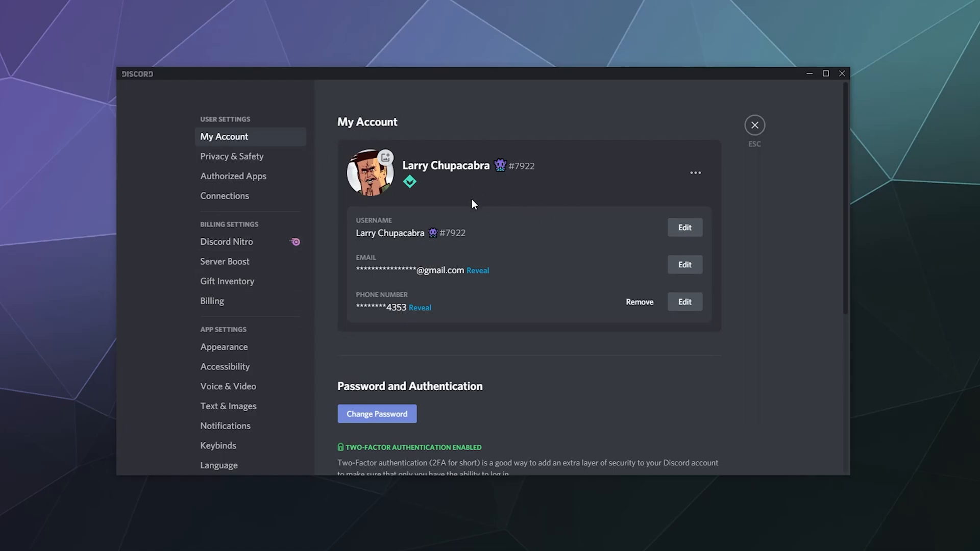
{"action": "mouse_move", "coordinate": [427, 246]}
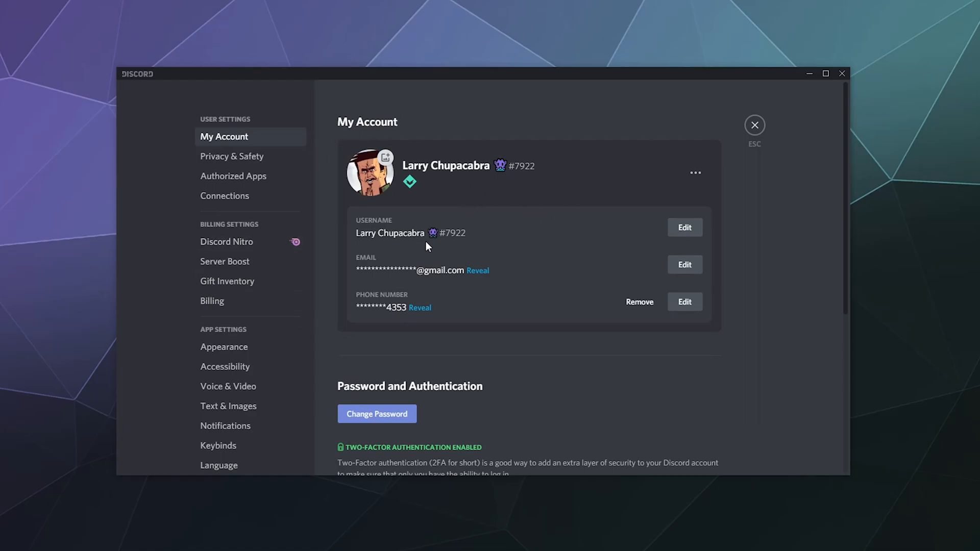
{"action": "mouse_move", "coordinate": [417, 244]}
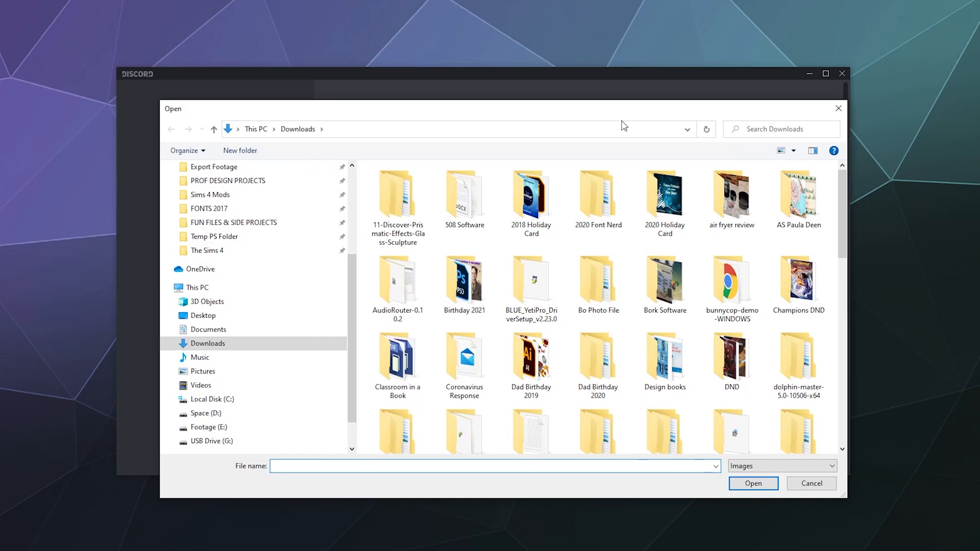
Step: Choose the Rando Laughing picture from the Temp PS Folder in the Open dialog
{"action": "left_click", "coordinate": [397, 194]}
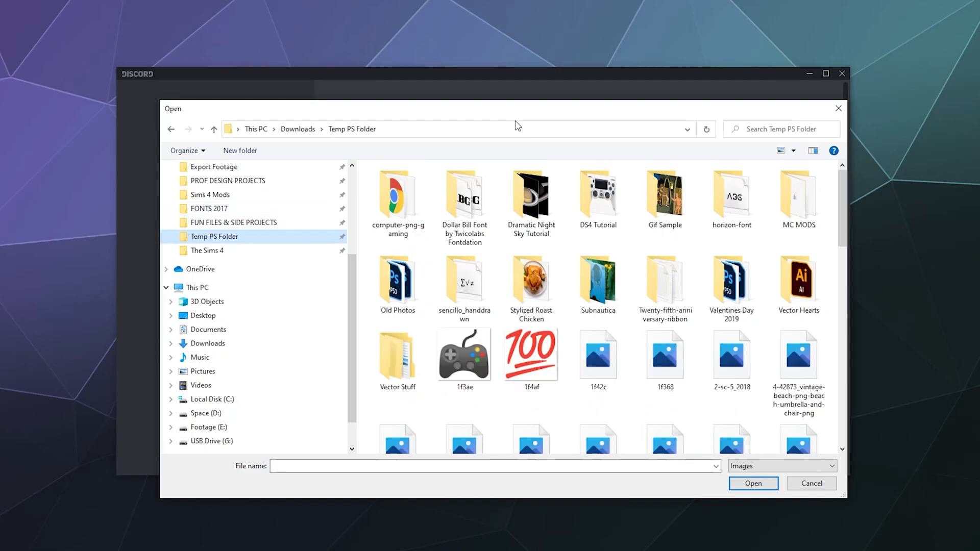
{"action": "scroll", "scroll_direction": "down", "scroll_amount": 3}
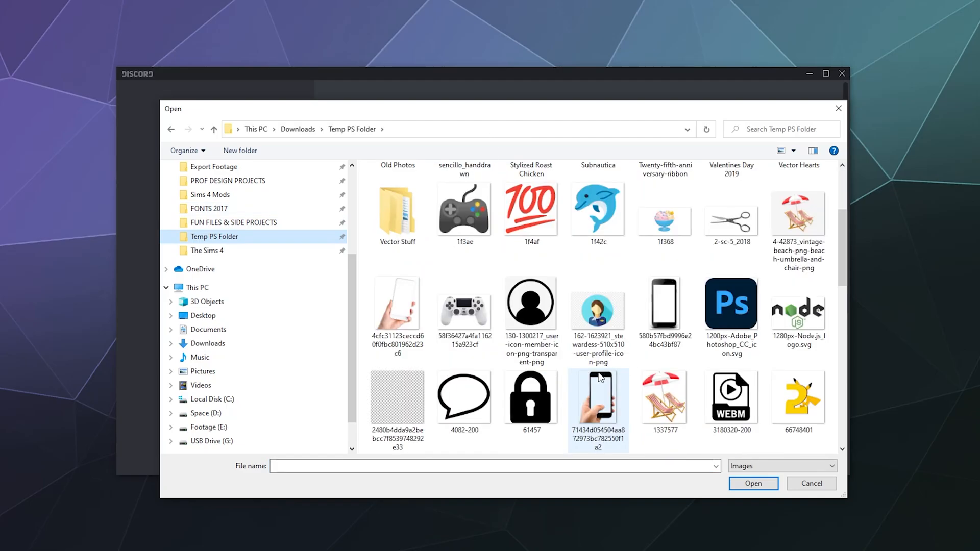
{"action": "scroll", "scroll_direction": "down", "scroll_amount": 3}
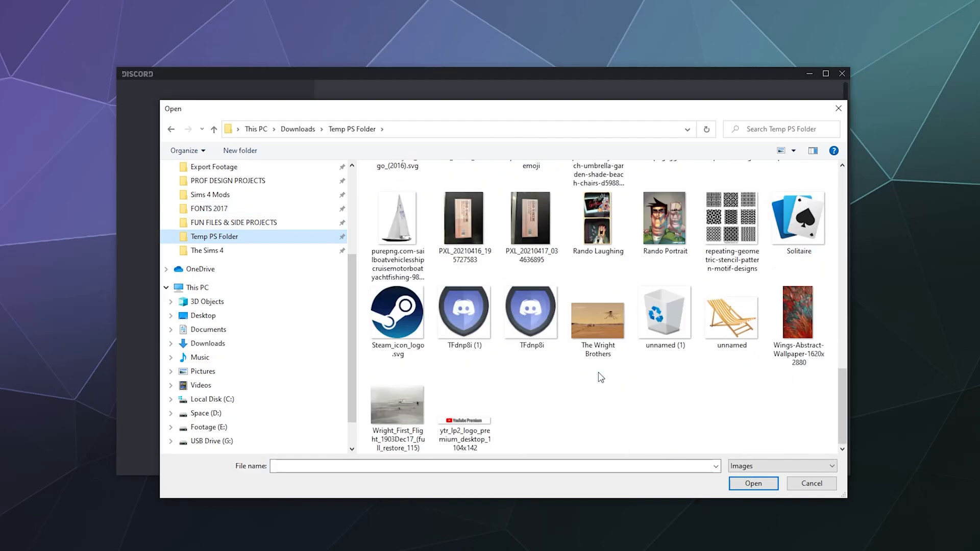
{"action": "left_click", "coordinate": [597, 221]}
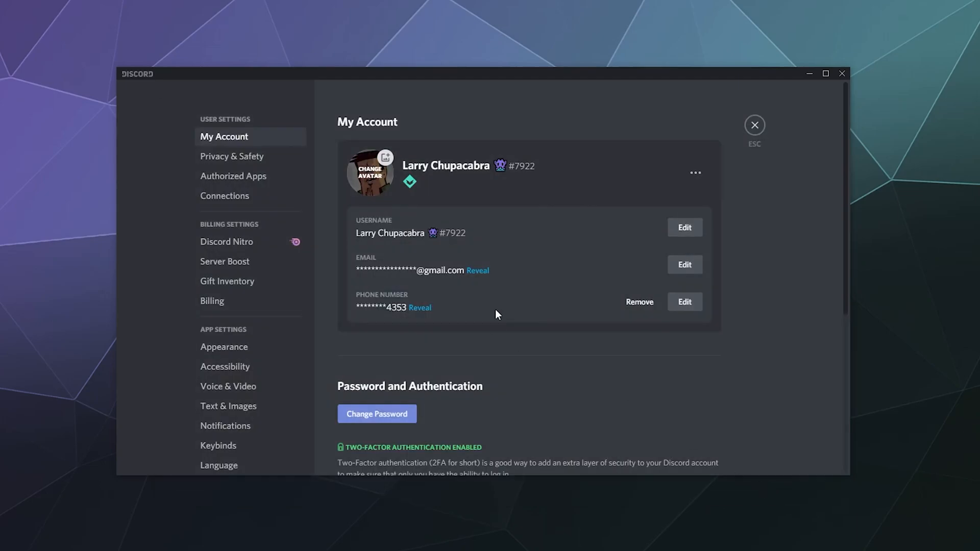
Step: Zoom and center the crop circle on the laughing face and apply it as the avatar
{"action": "left_click", "coordinate": [369, 172]}
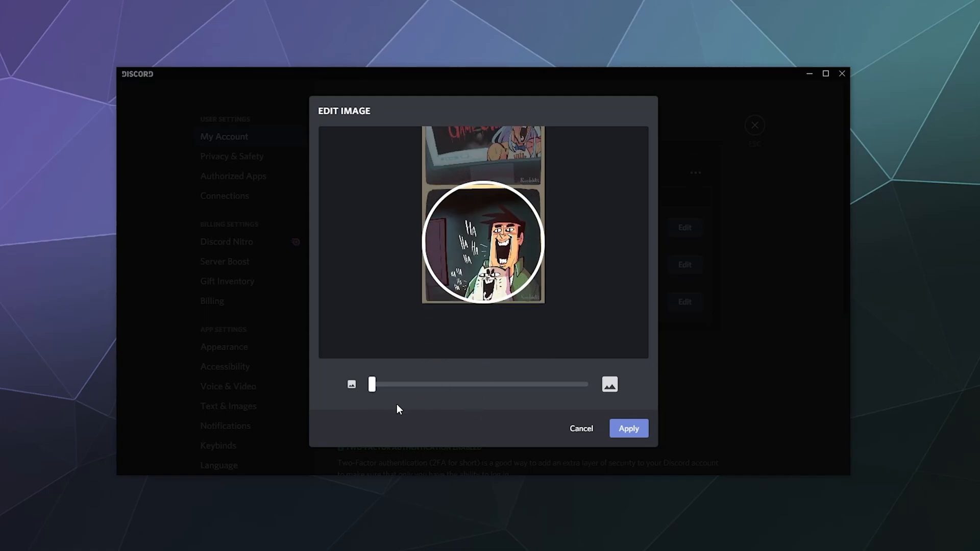
{"action": "left_click_drag", "start_coordinate": [371, 385], "coordinate": [468, 385]}
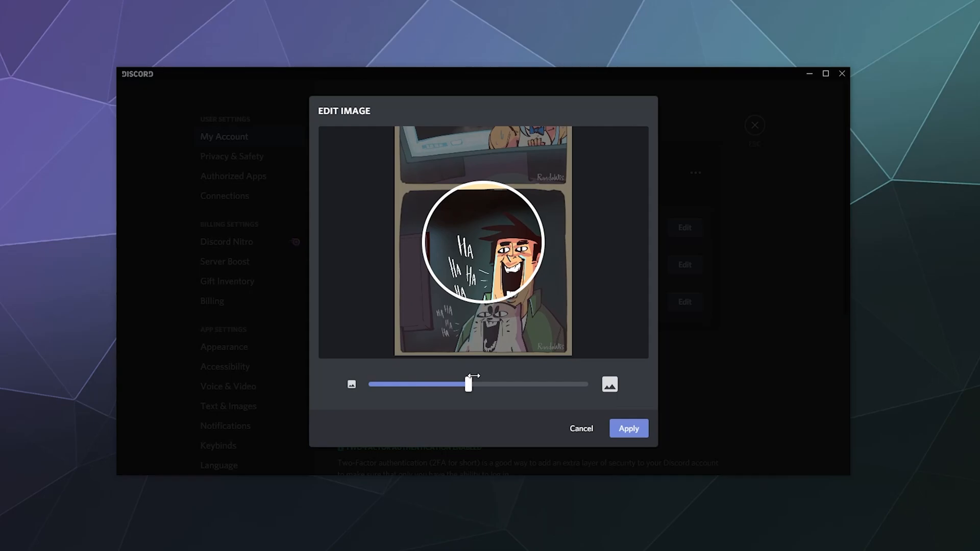
{"action": "left_click_drag", "start_coordinate": [469, 385], "coordinate": [480, 384]}
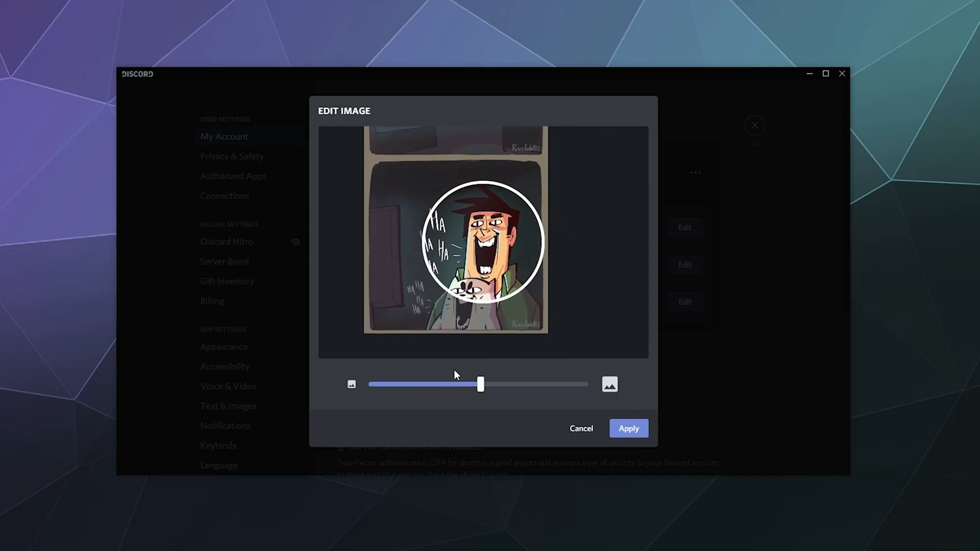
{"action": "left_click_drag", "start_coordinate": [480, 384], "coordinate": [507, 385]}
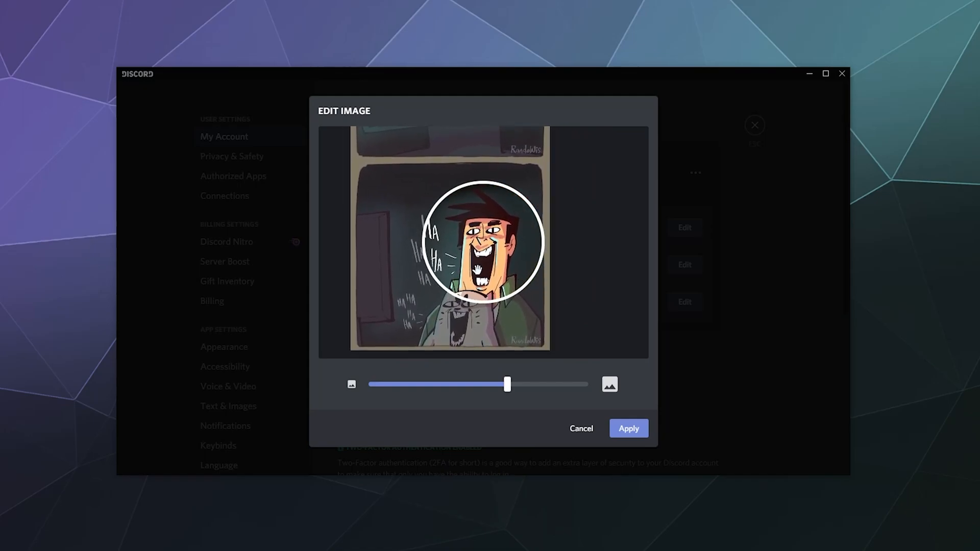
{"action": "left_click", "coordinate": [628, 427]}
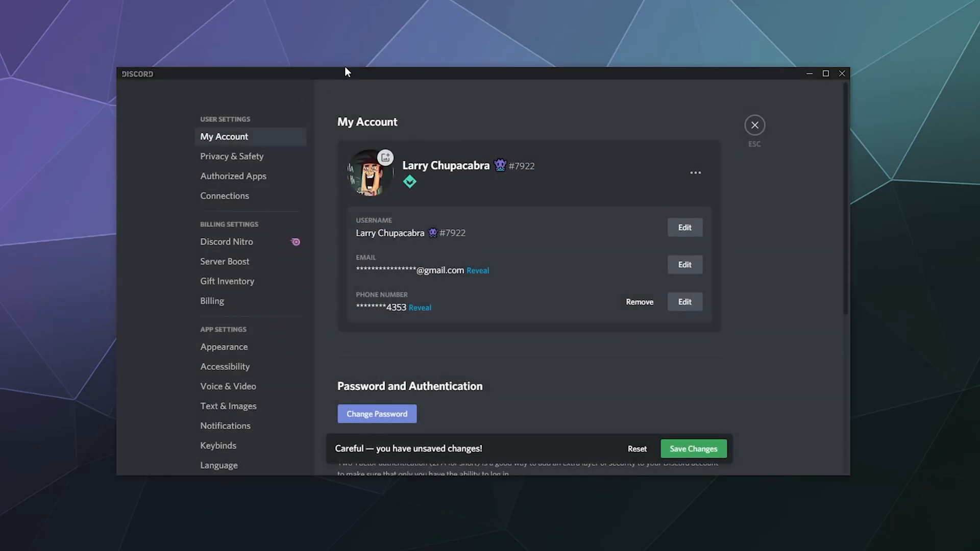
Step: Save Changes so the laughing cartoon avatar is kept on the account
{"action": "left_click", "coordinate": [693, 449]}
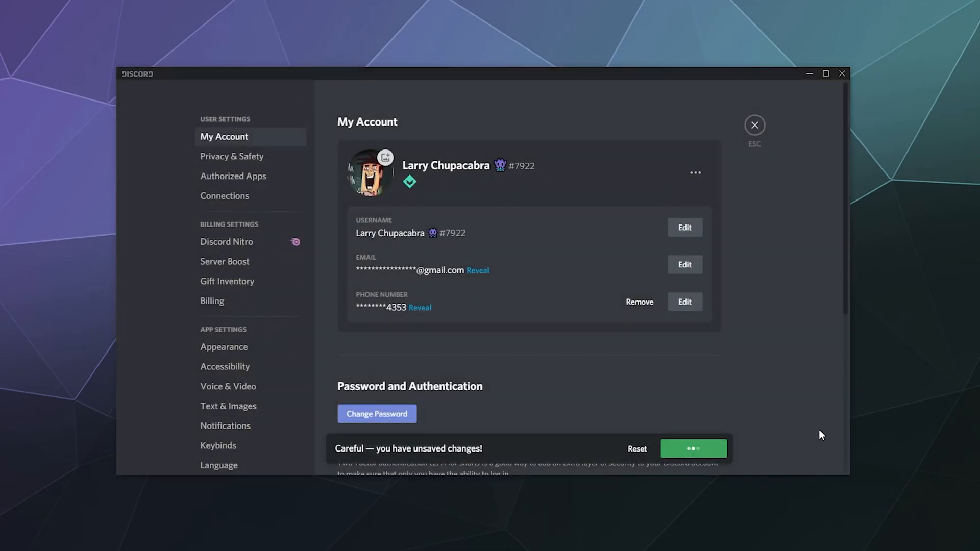
{"action": "left_click", "coordinate": [693, 449]}
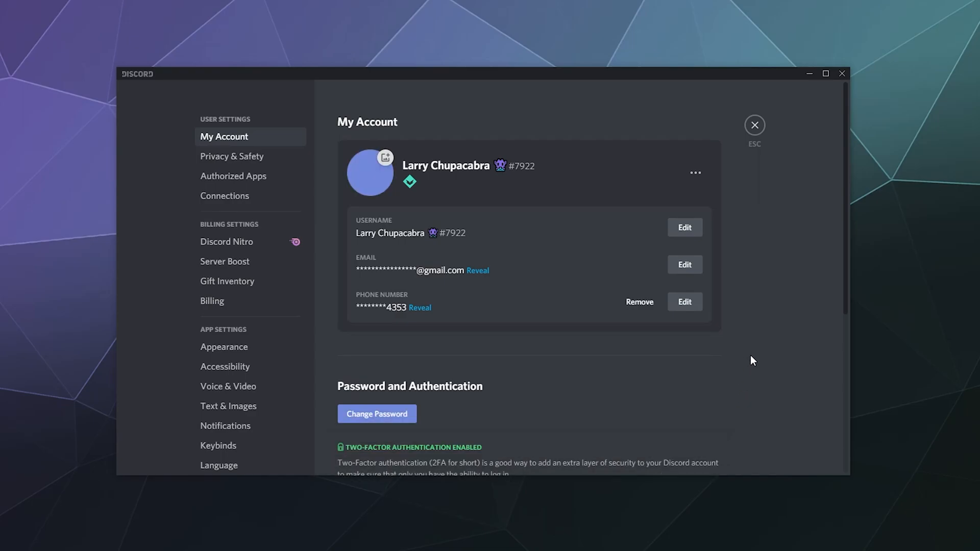
{"action": "left_click", "coordinate": [370, 172]}
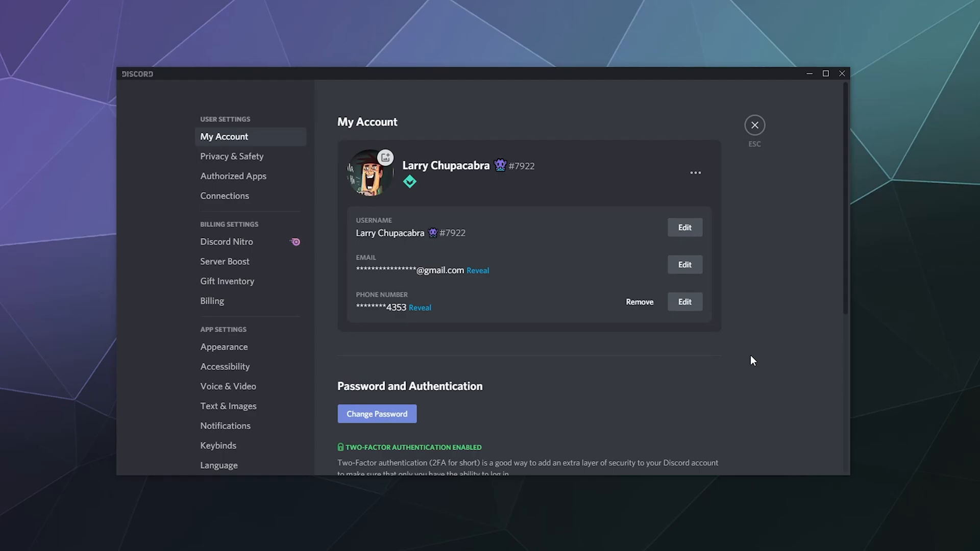
{"action": "mouse_move", "coordinate": [493, 187]}
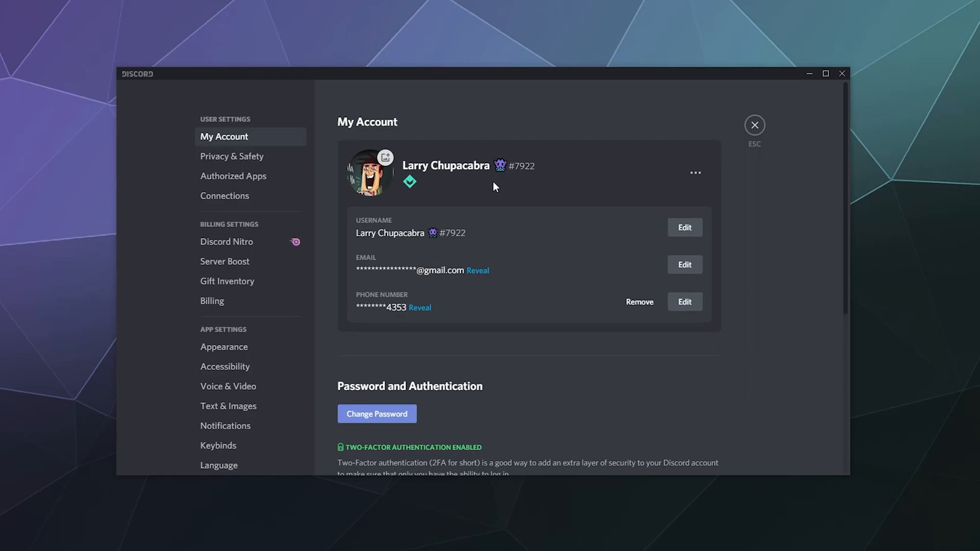
{"action": "mouse_move", "coordinate": [488, 227]}
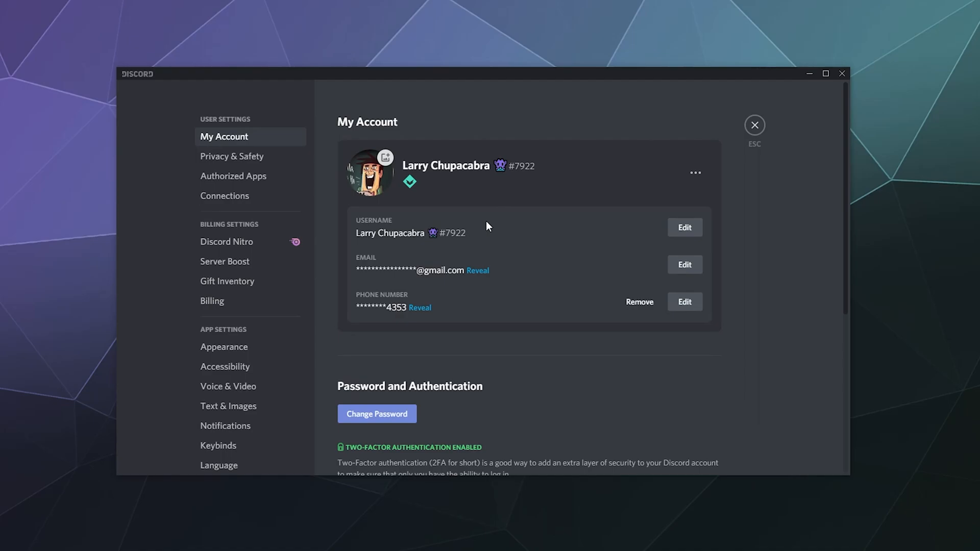
{"action": "mouse_move", "coordinate": [431, 239]}
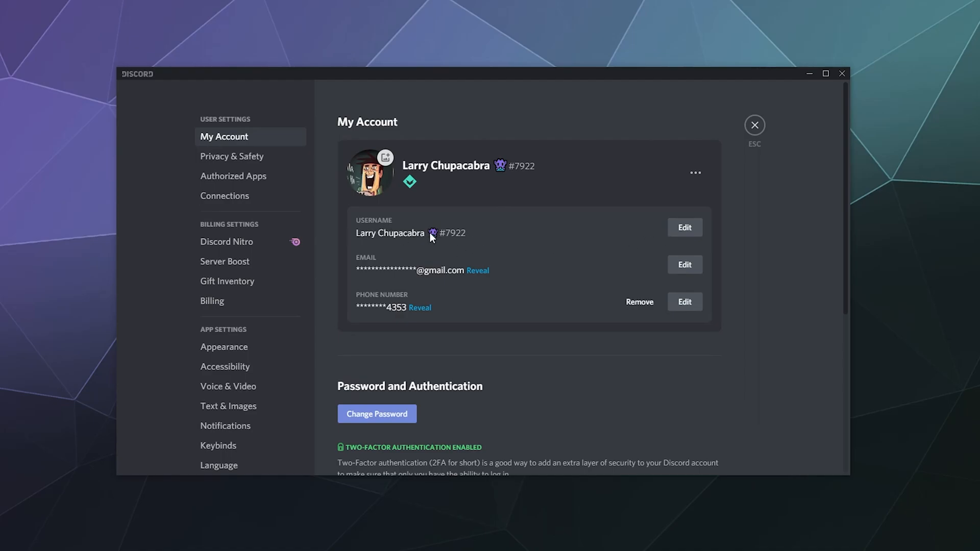
{"action": "left_click", "coordinate": [684, 226]}
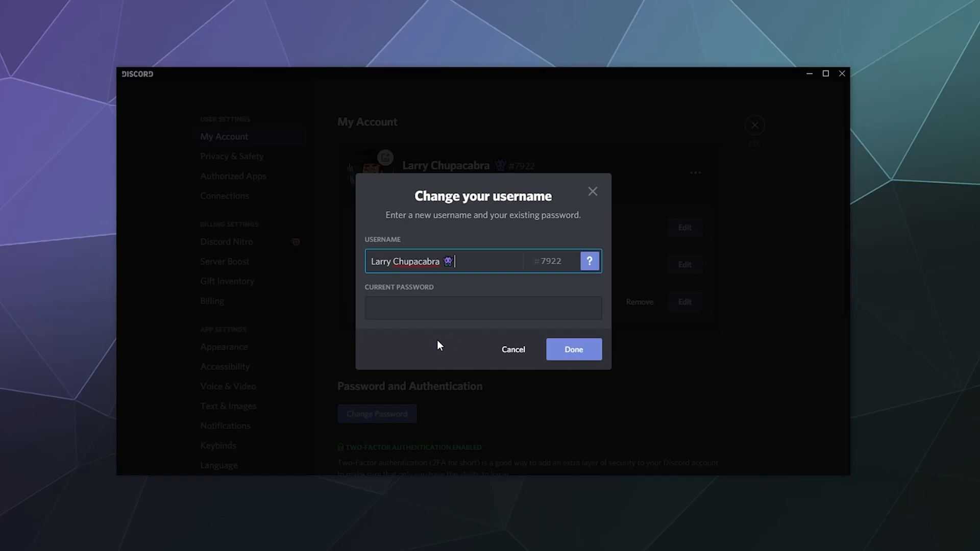
{"action": "left_click", "coordinate": [483, 308]}
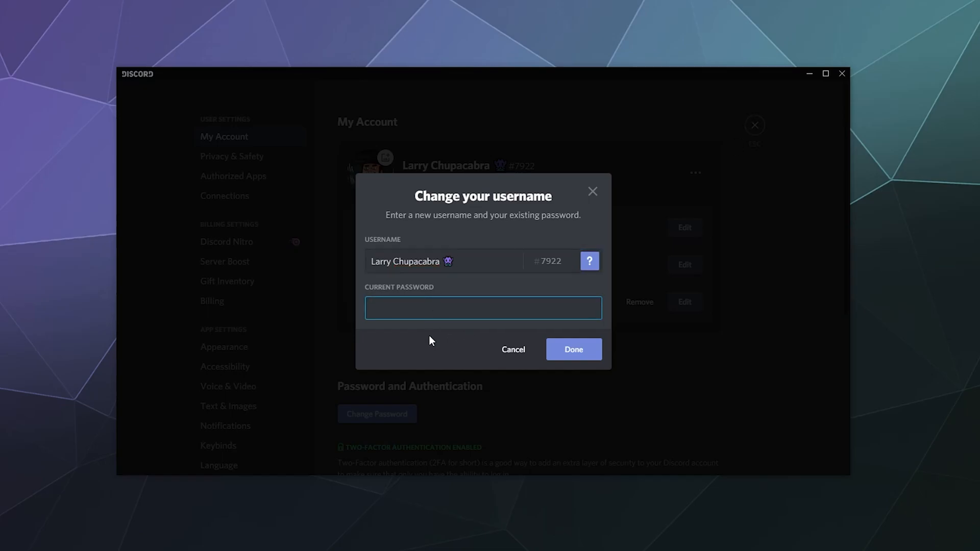
{"action": "left_click", "coordinate": [483, 307]}
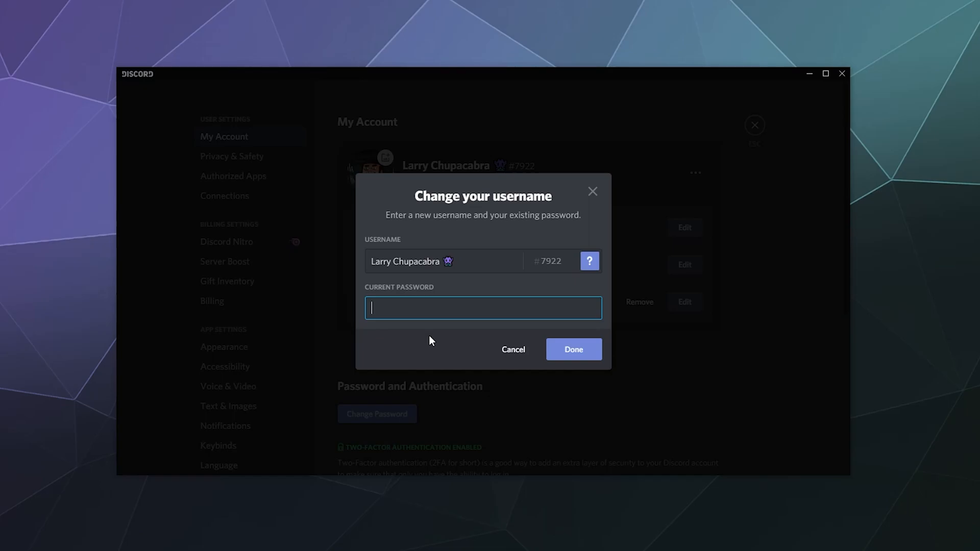
{"action": "mouse_move", "coordinate": [513, 349]}
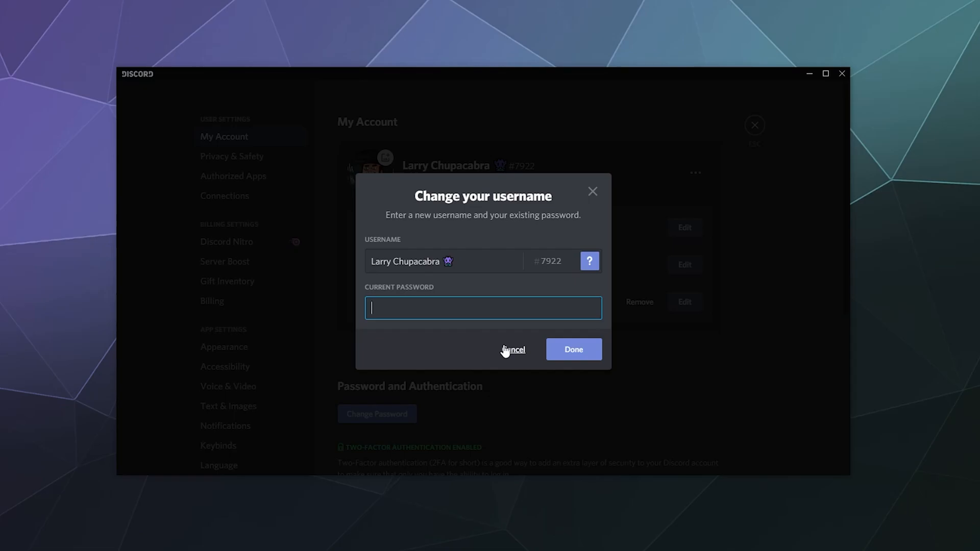
{"action": "left_click", "coordinate": [513, 349]}
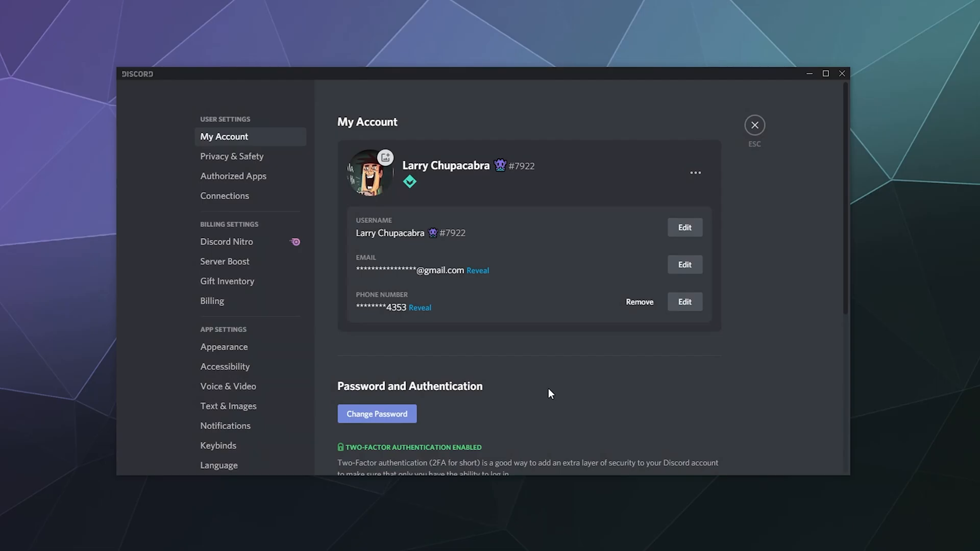
{"action": "mouse_move", "coordinate": [755, 125]}
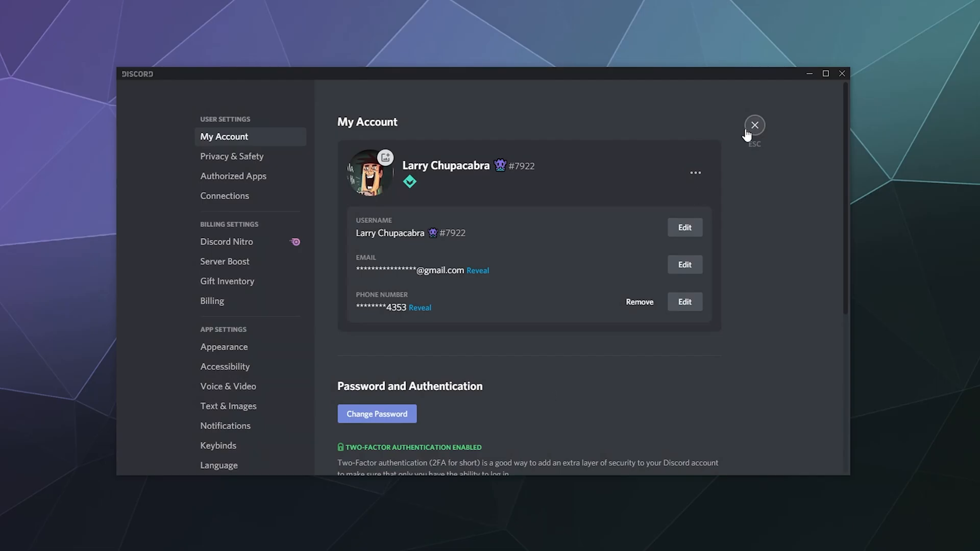
Step: Leave User Settings and return to the memez channel showing the new avatar
{"action": "left_click", "coordinate": [754, 125]}
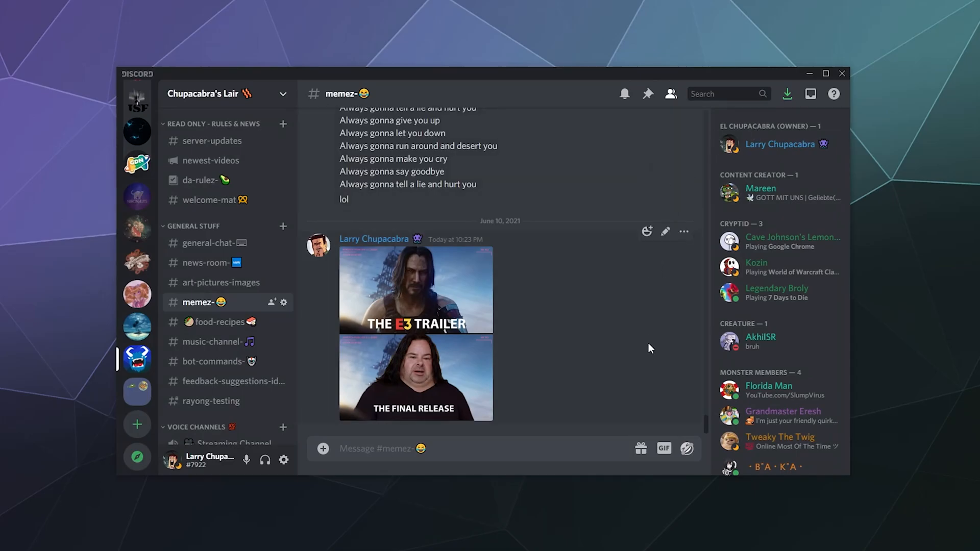
{"action": "mouse_move", "coordinate": [689, 158]}
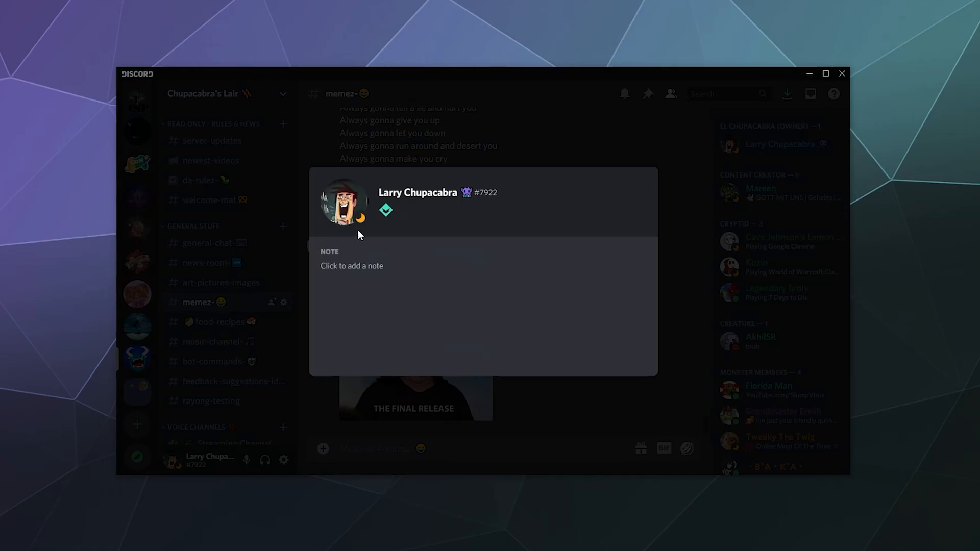
{"action": "mouse_move", "coordinate": [354, 218]}
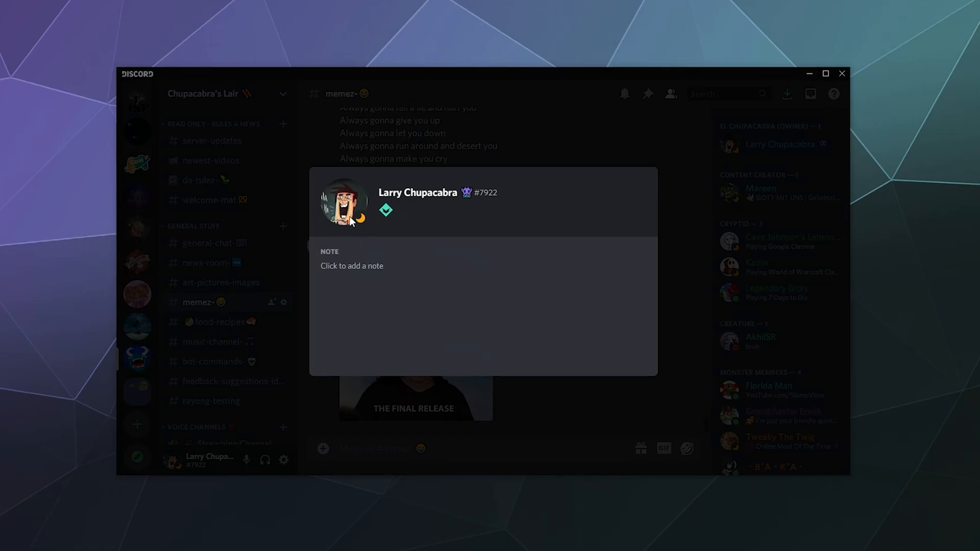